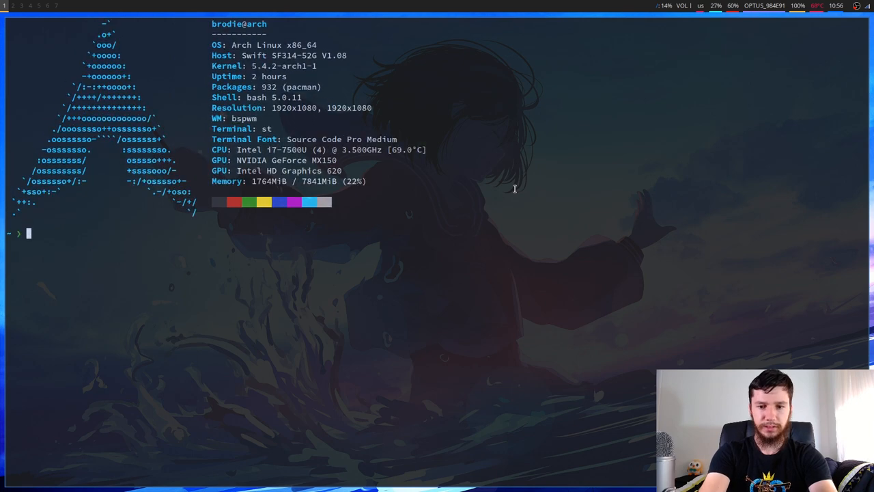
- Reinstall alsa-utils with sudo pacman -S and answer y to proceed
{"action": "type", "text": "sudo"}
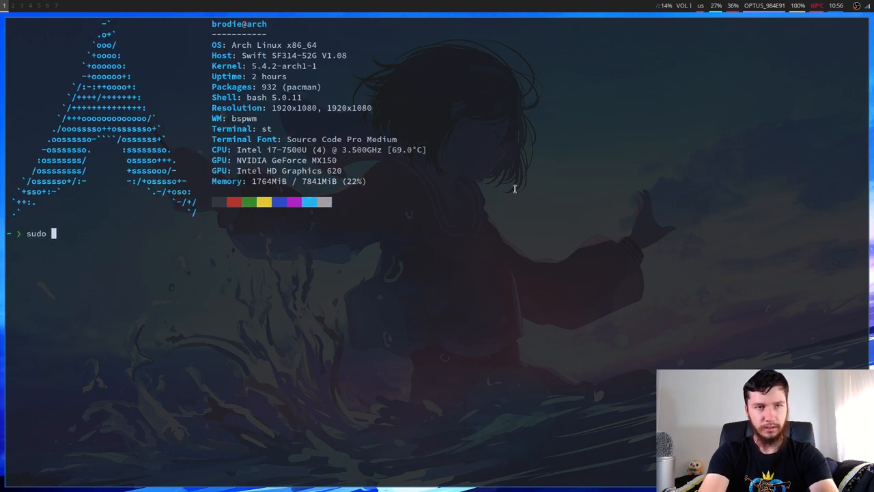
{"action": "type", "text": "pacman"}
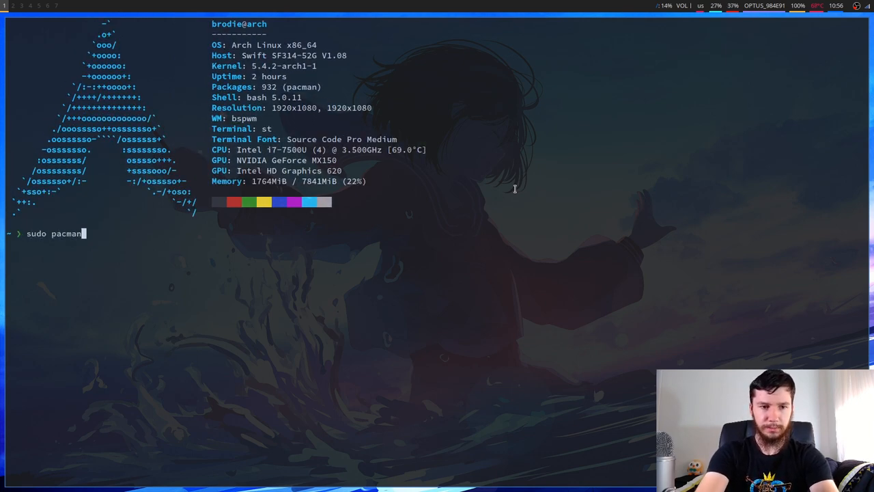
{"action": "type", "text": "-S alsa-utils"}
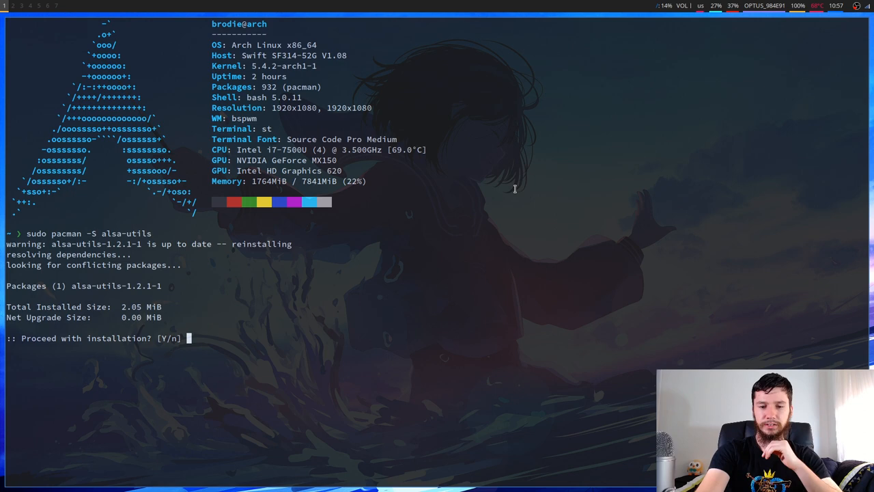
{"action": "type", "text": "y"}
{"action": "type", "text": "man"}
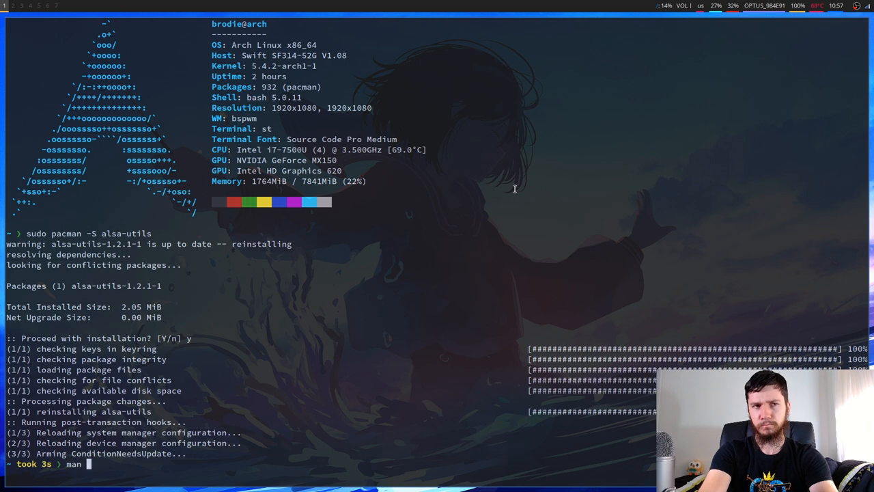
{"action": "type", "text": "amixer"}
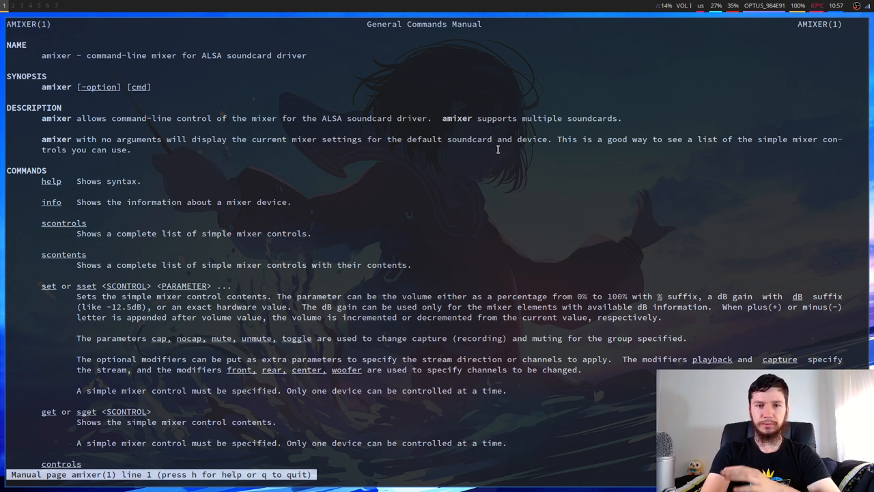
{"action": "mouse_move", "coordinate": [495, 149]}
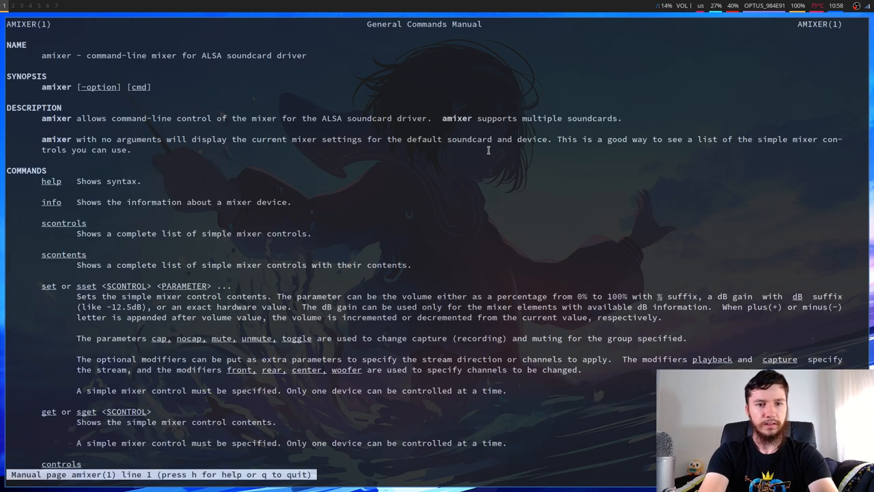
{"action": "scroll", "scroll_direction": "down", "scroll_amount": 3}
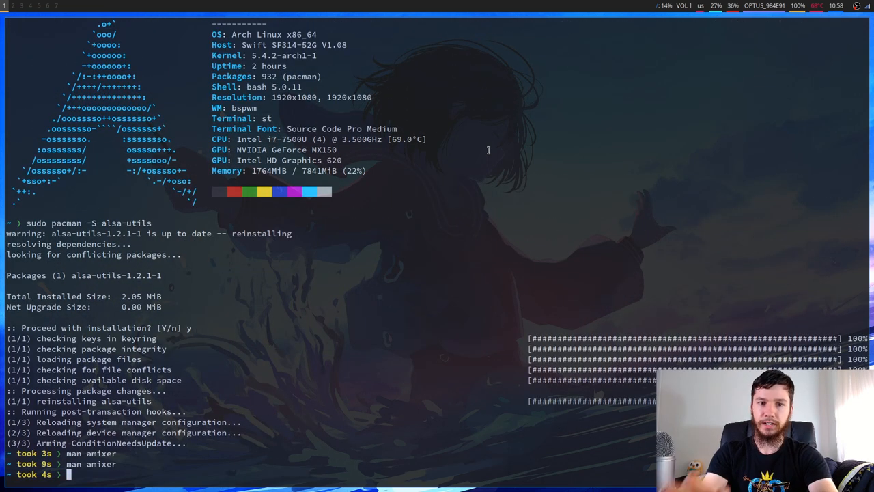
{"action": "type", "text": "amixer"}
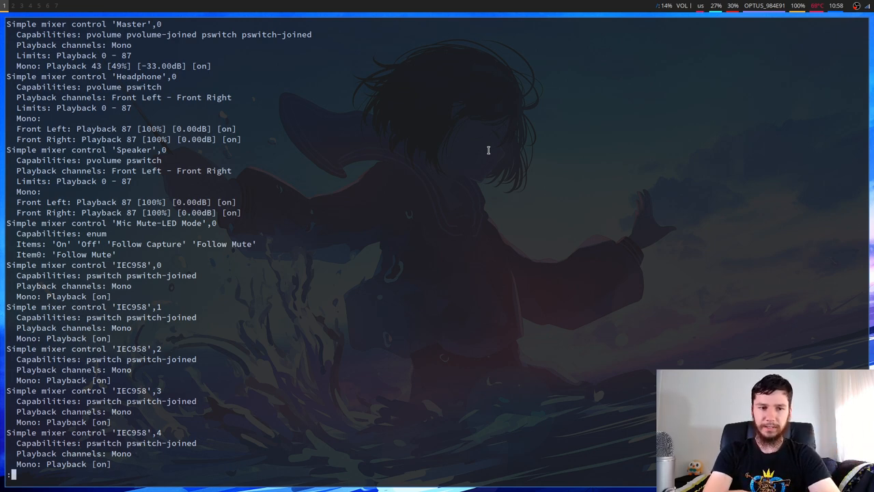
{"action": "mouse_move", "coordinate": [254, 271]}
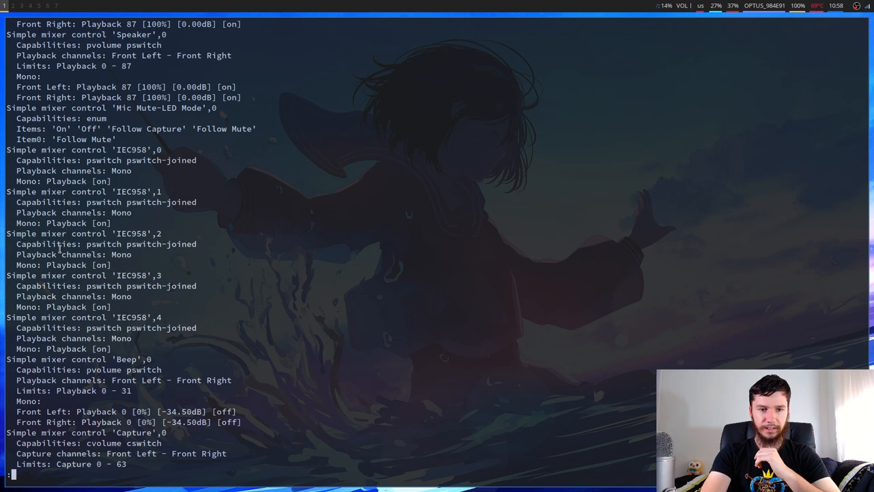
{"action": "scroll", "scroll_direction": "down", "scroll_amount": 3}
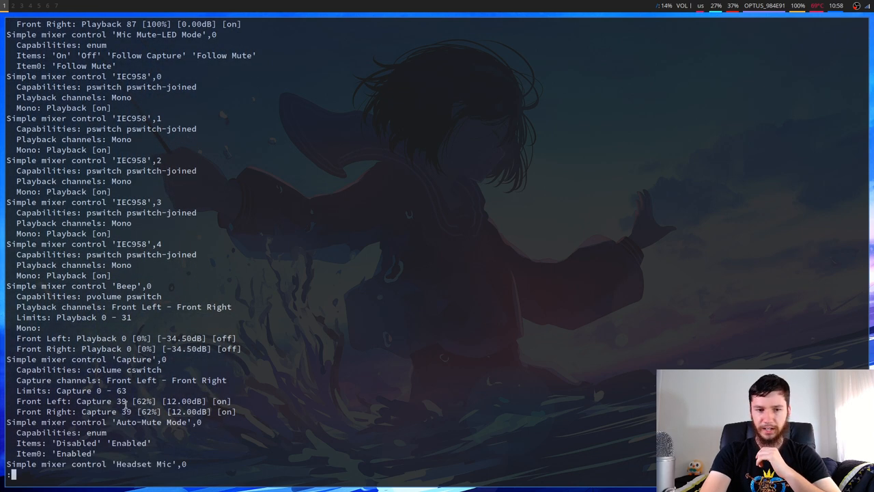
{"action": "scroll", "scroll_direction": "down", "scroll_amount": 3}
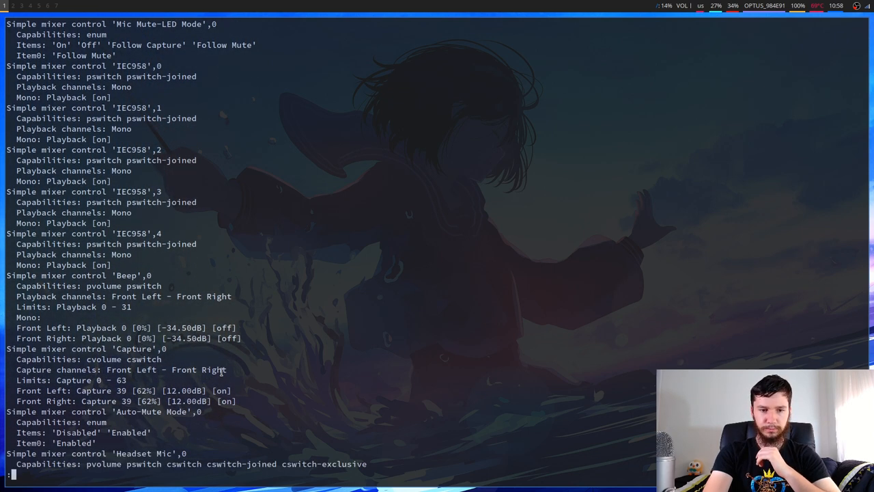
{"action": "scroll", "scroll_direction": "down", "scroll_amount": 3}
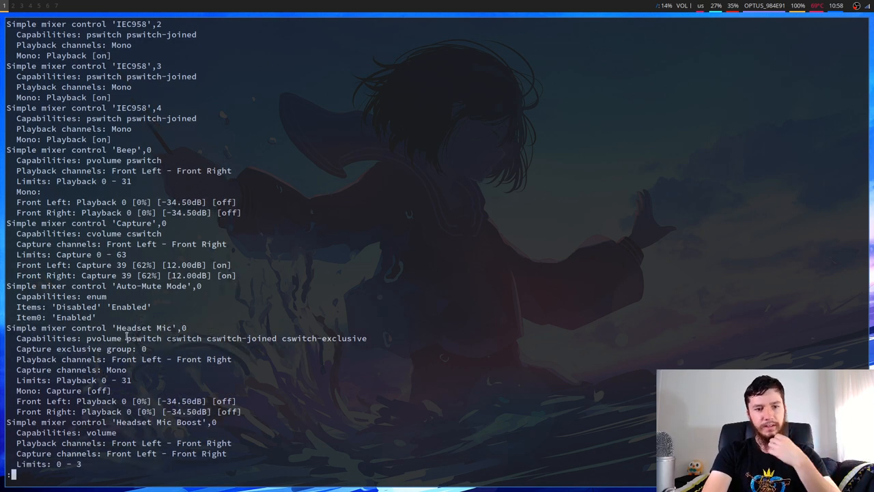
{"action": "scroll", "scroll_direction": "down", "scroll_amount": 3}
{"action": "type", "text": "man amixer"}
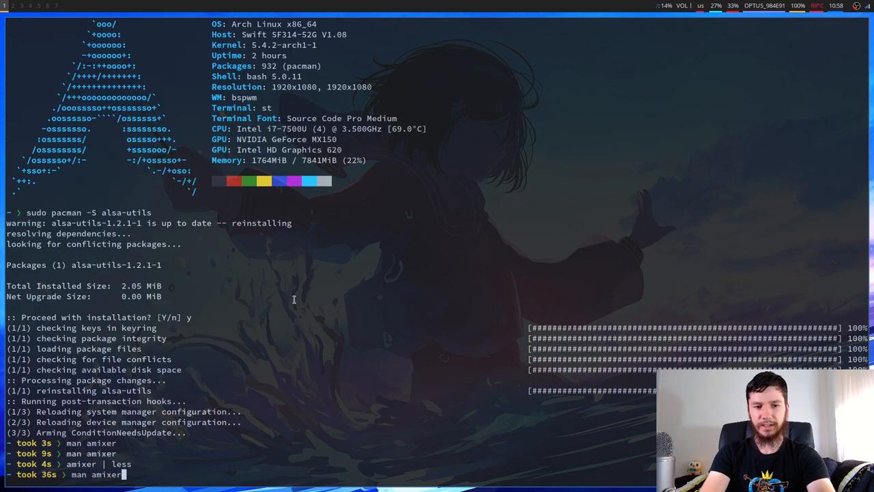
- Read through the amixer manual page before running amixer info on the default card
{"action": "key", "text": "Return"}
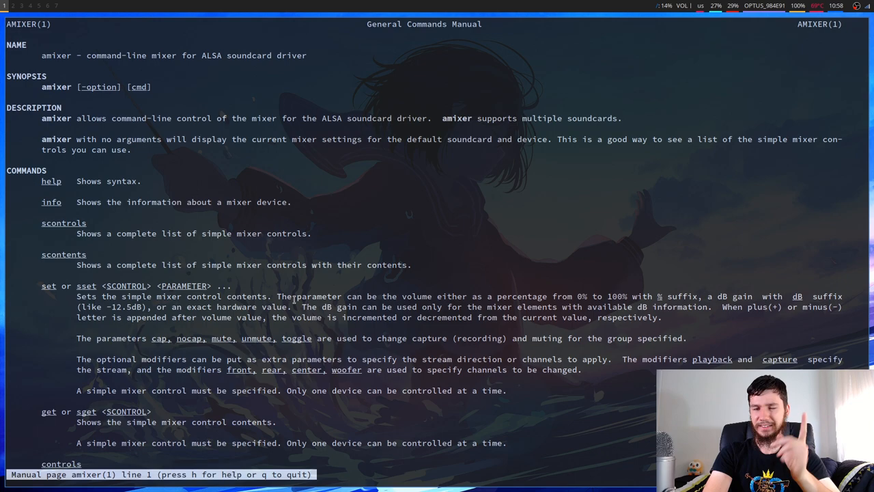
{"action": "scroll", "scroll_direction": "down", "scroll_amount": 3}
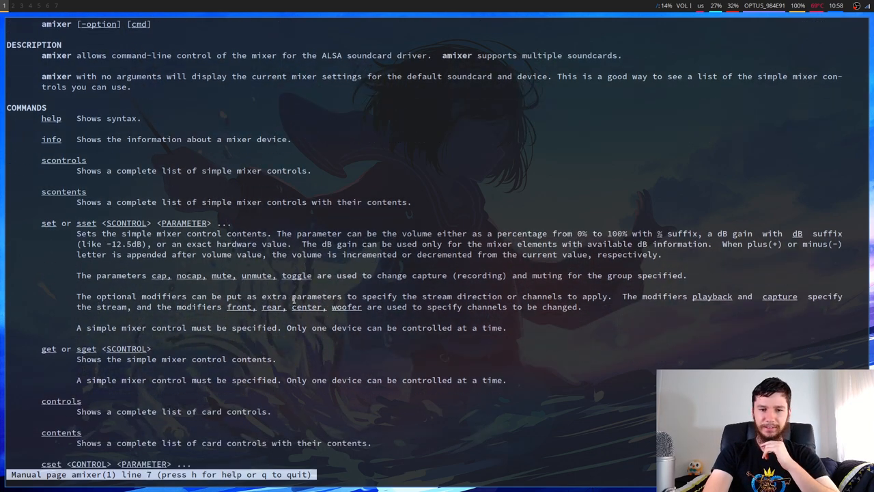
{"action": "scroll", "scroll_direction": "down", "scroll_amount": 3}
{"action": "type", "text": "amixer info"}
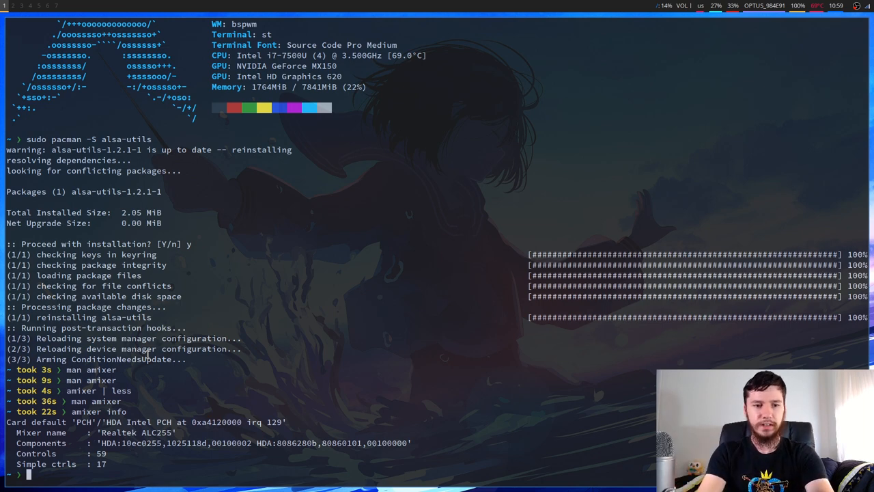
{"action": "type", "text": "man ami"}
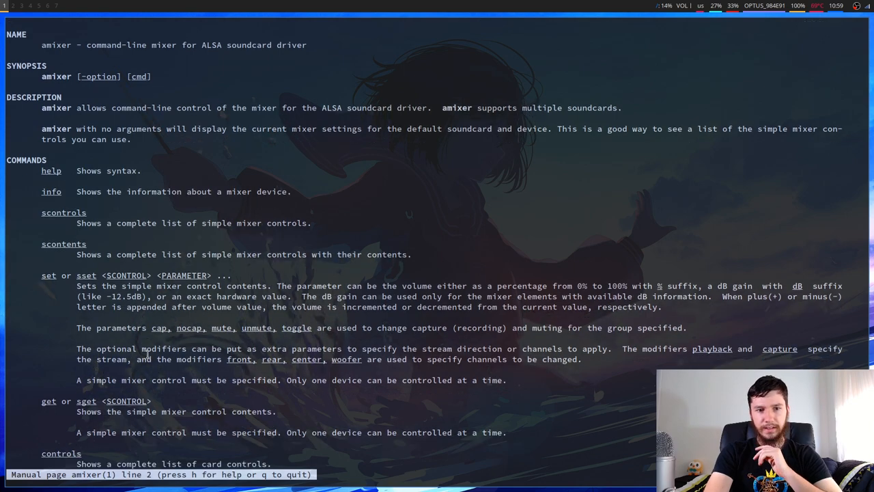
{"action": "scroll", "scroll_direction": "down", "scroll_amount": 3}
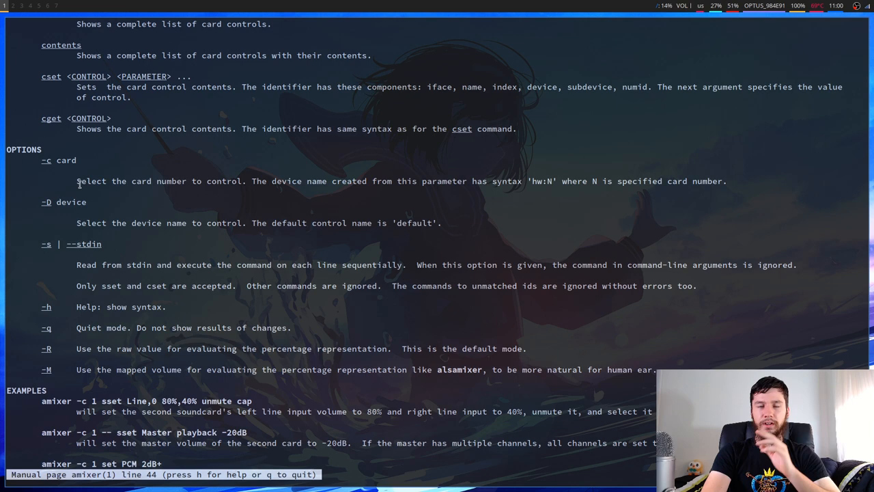
{"action": "mouse_move", "coordinate": [52, 202]}
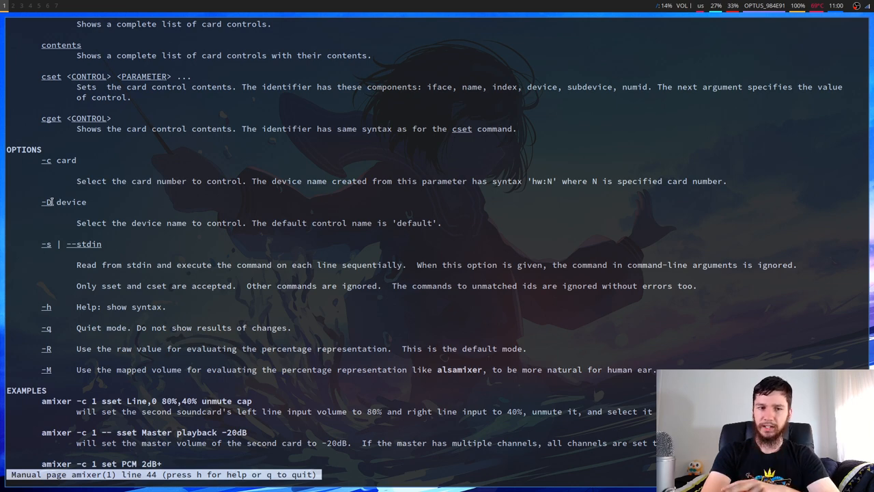
{"action": "mouse_move", "coordinate": [342, 214]}
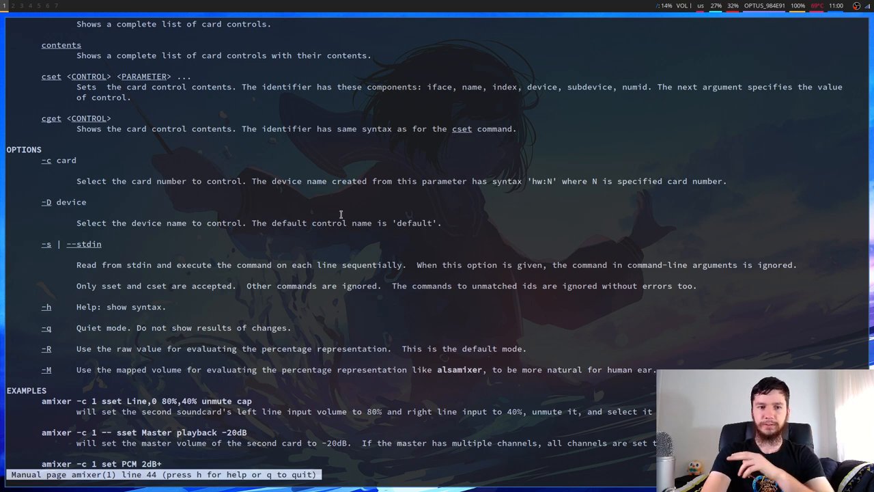
{"action": "mouse_move", "coordinate": [331, 204]}
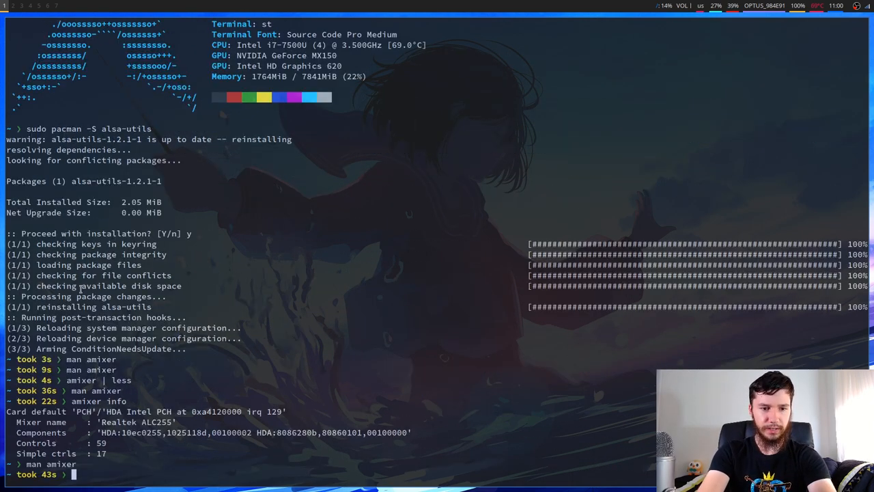
- Page through 'amixer controls | less' to the end of the control list and quit
{"action": "type", "text": "amixer contro"}
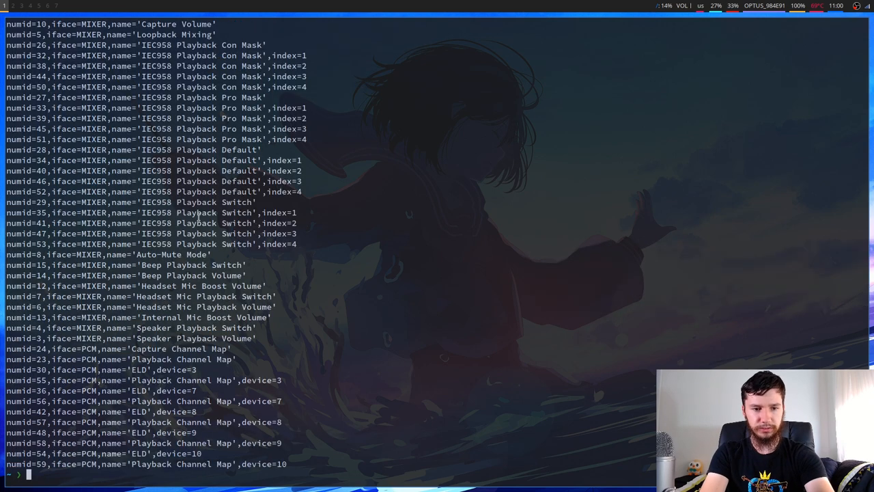
{"action": "type", "text": "amixer controls | le"}
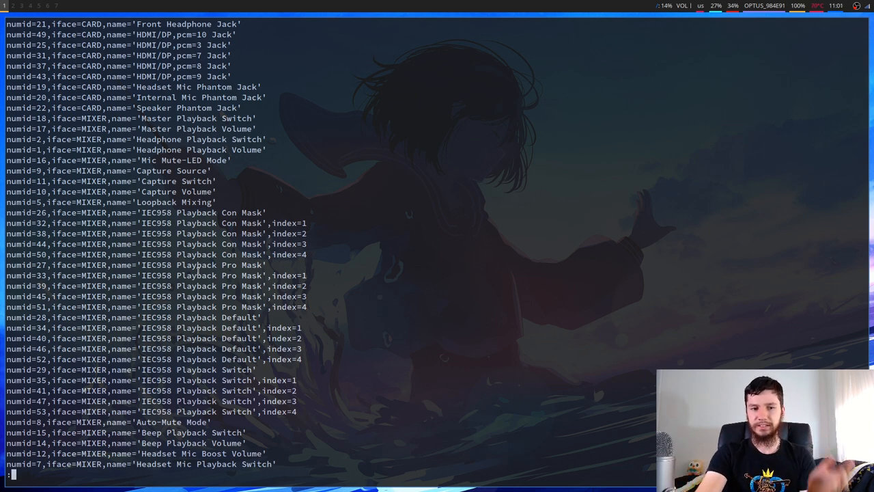
{"action": "scroll", "scroll_direction": "down", "scroll_amount": 3}
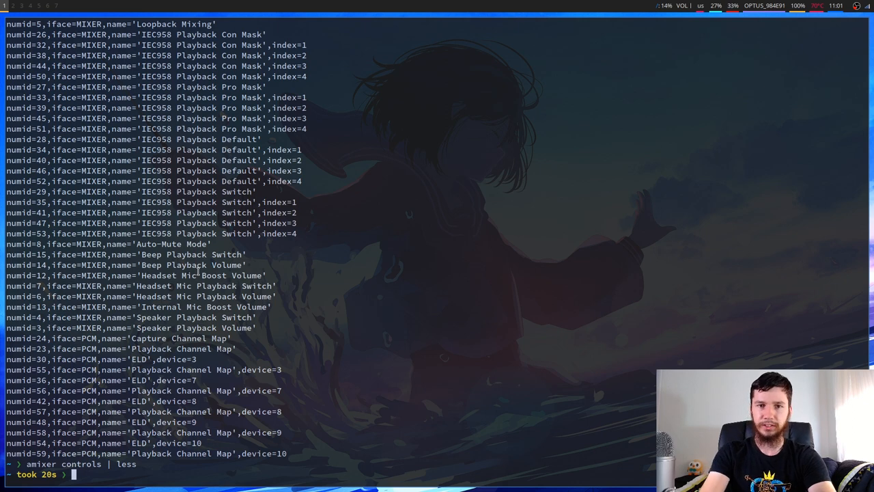
- Run 'amixer | less' to review the simple mixer controls, Master at 49%
{"action": "type", "text": "amixe"}
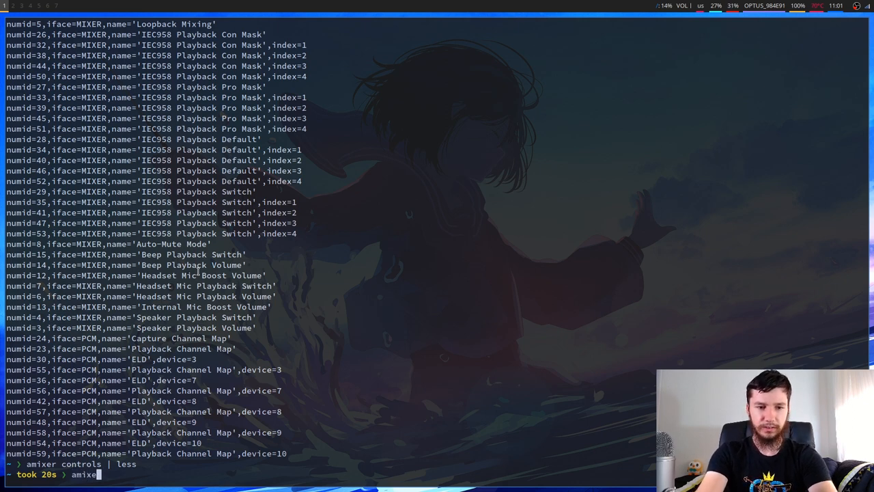
{"action": "type", "text": "|"}
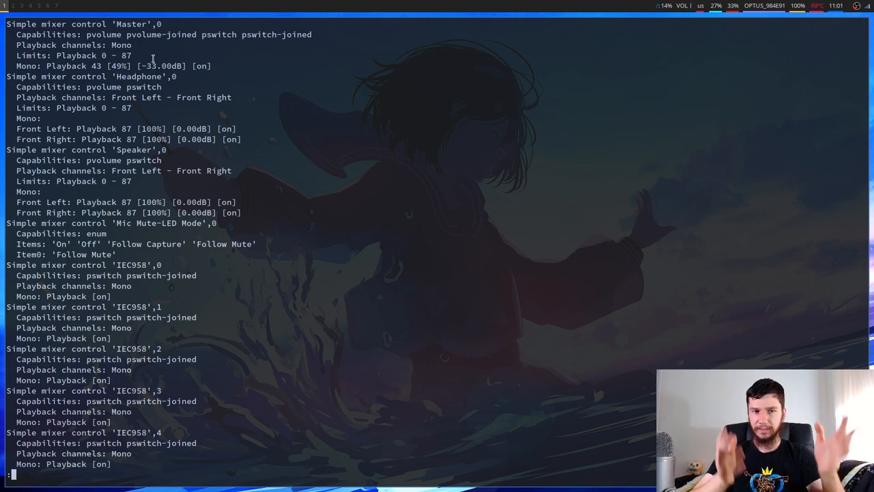
{"action": "mouse_move", "coordinate": [148, 134]}
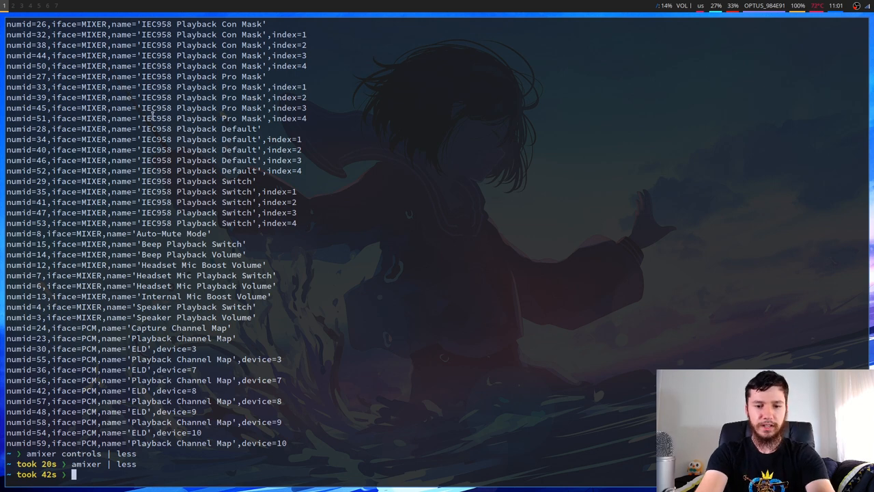
{"action": "type", "text": "amixer -c"}
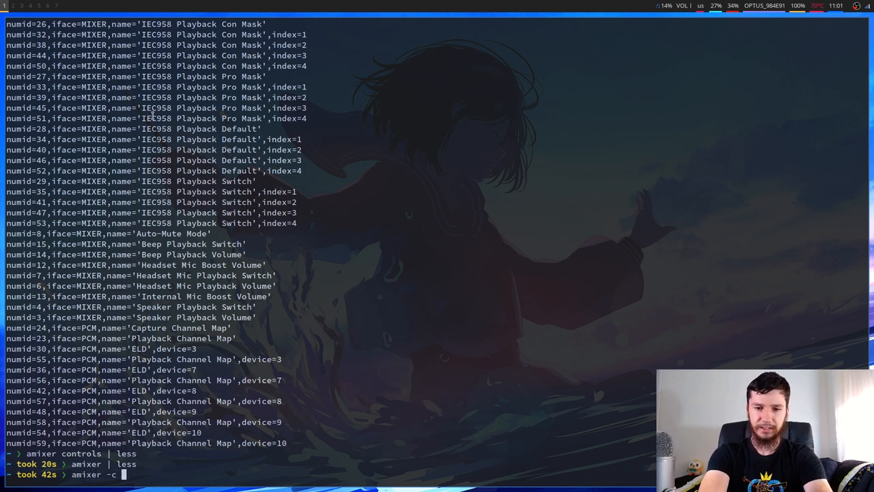
{"action": "key", "text": "BackSpace"}
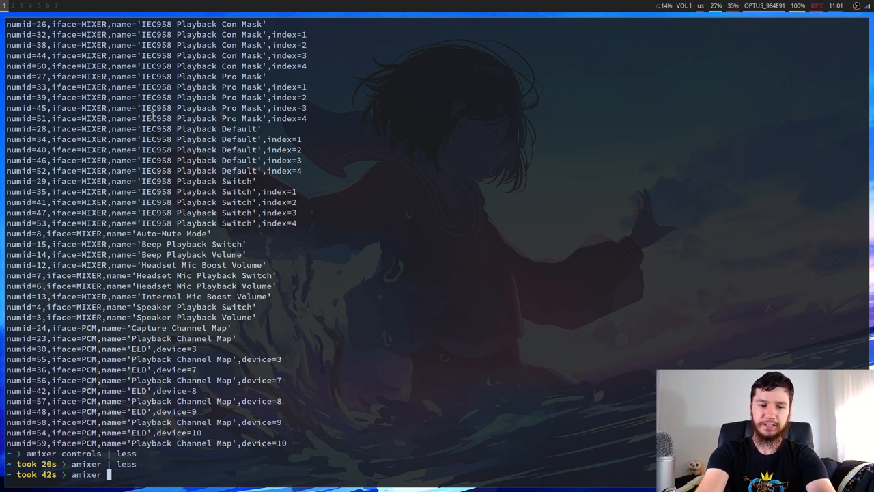
{"action": "type", "text": "-D"}
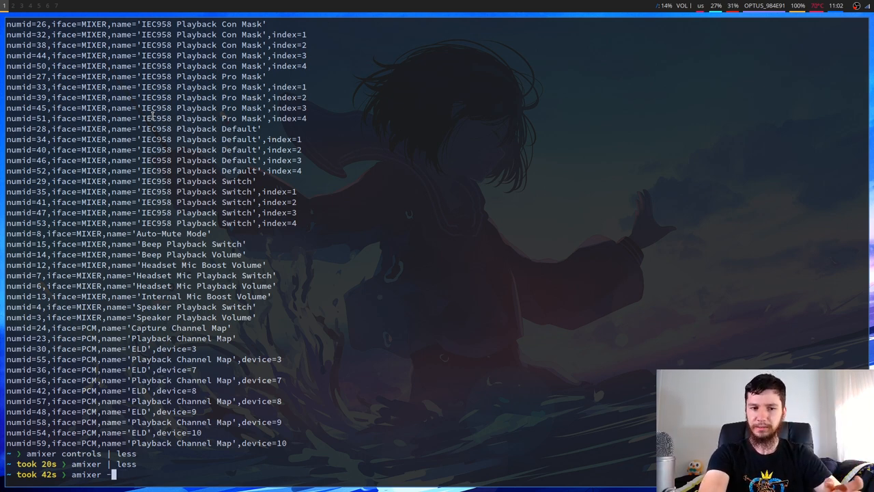
{"action": "type", "text": "set"}
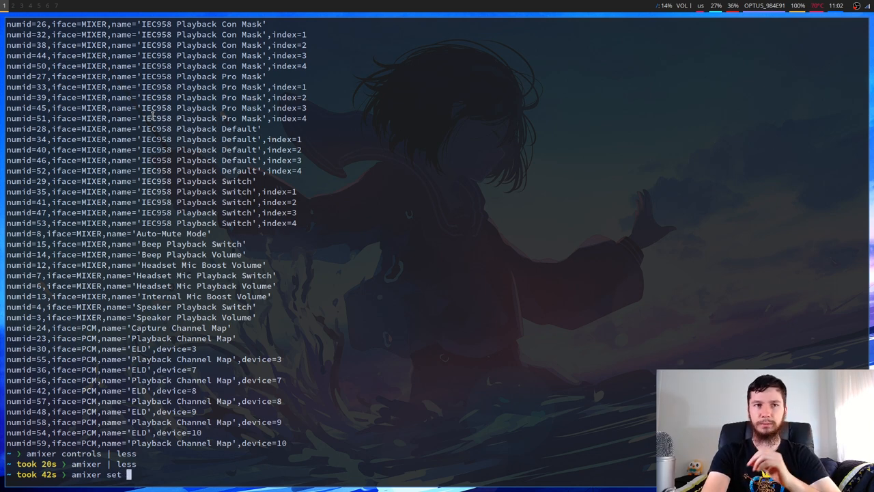
{"action": "type", "text": "\""}
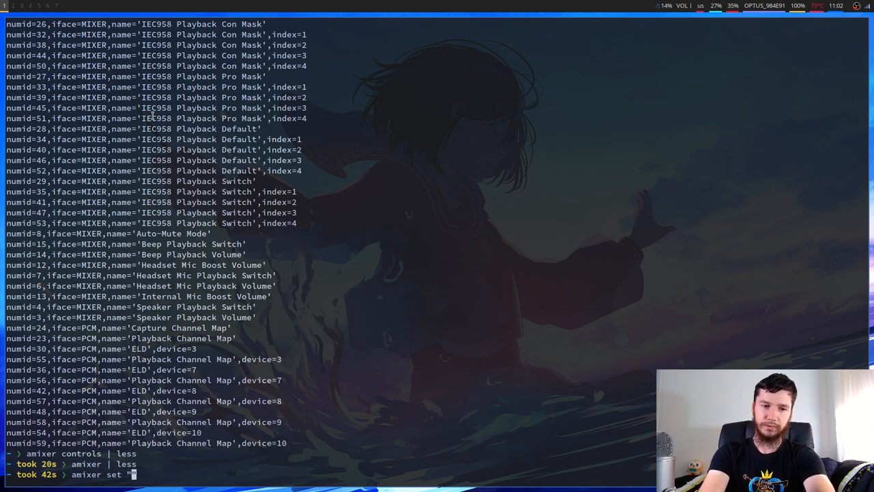
{"action": "type", "text": "Mast"}
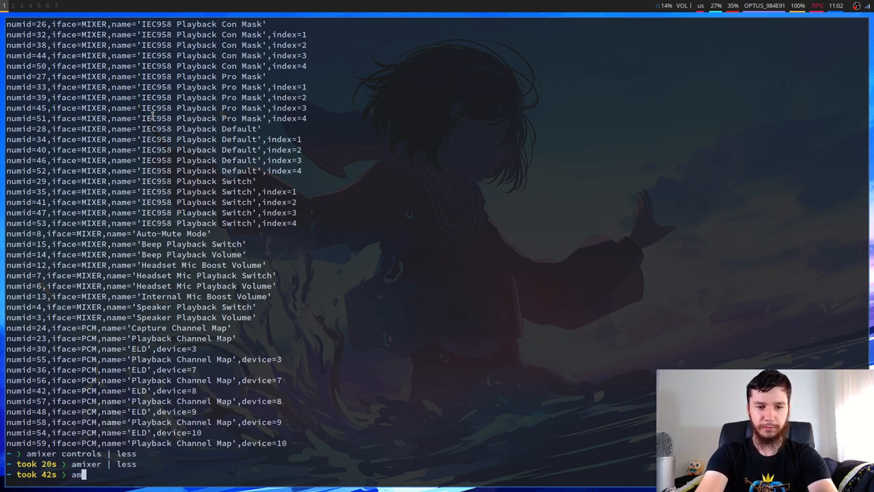
{"action": "type", "text": "ixer"}
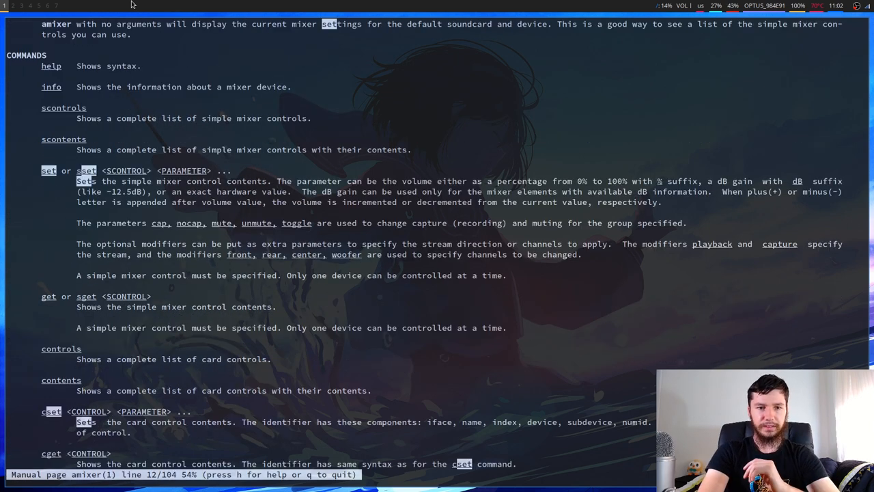
{"action": "mouse_move", "coordinate": [626, 147]}
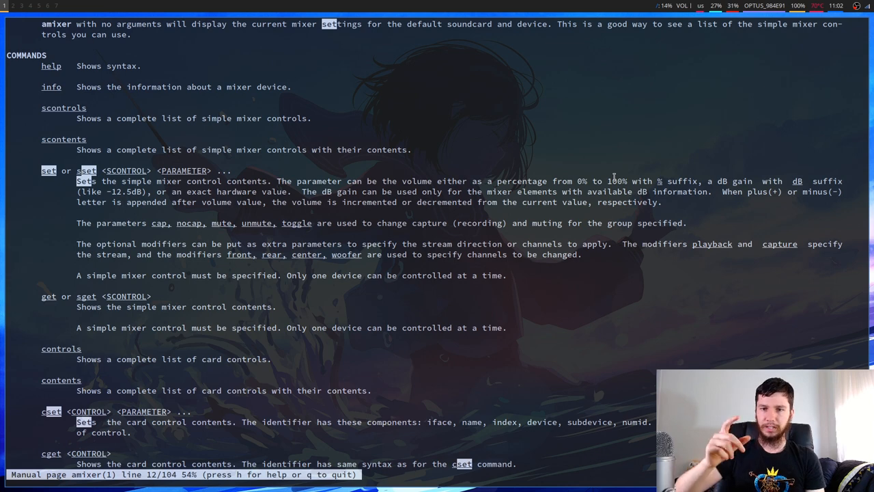
{"action": "mouse_move", "coordinate": [647, 190]}
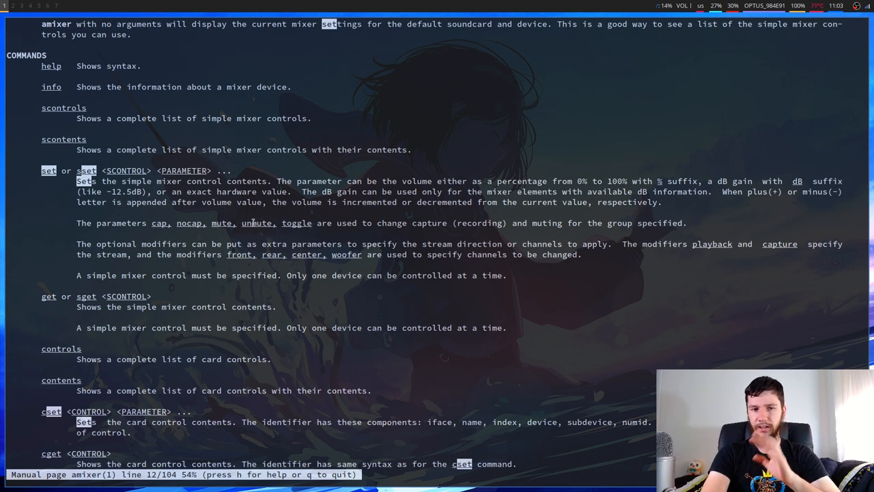
{"action": "mouse_move", "coordinate": [478, 98]}
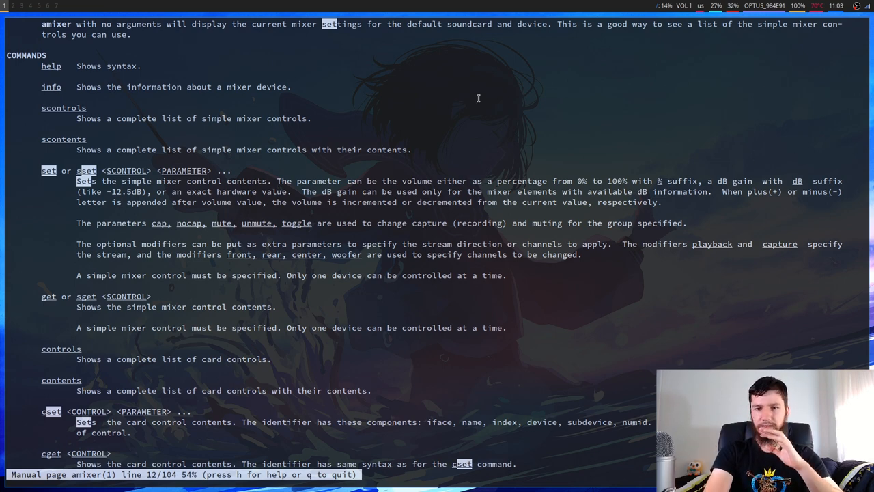
{"action": "mouse_move", "coordinate": [458, 117]}
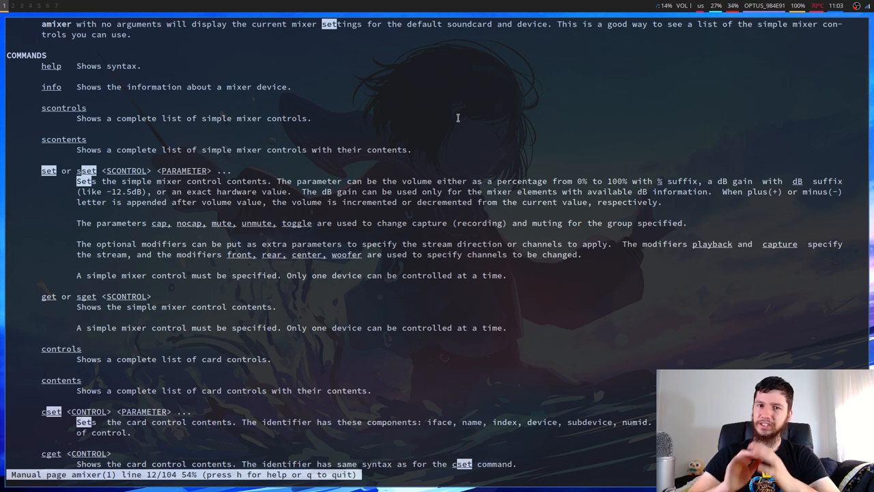
{"action": "mouse_move", "coordinate": [423, 189]}
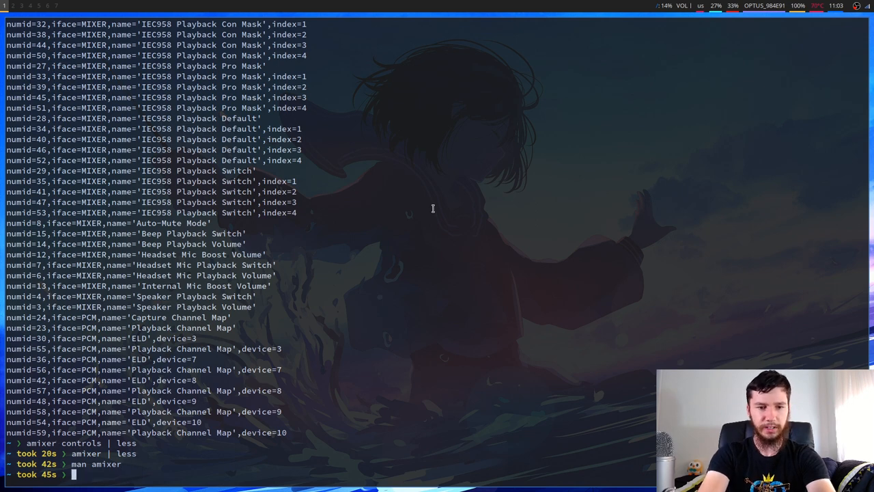
- Mute Master with amixer set, then unmute it so it reports on at 49%
{"action": "type", "text": "amixer set \""}
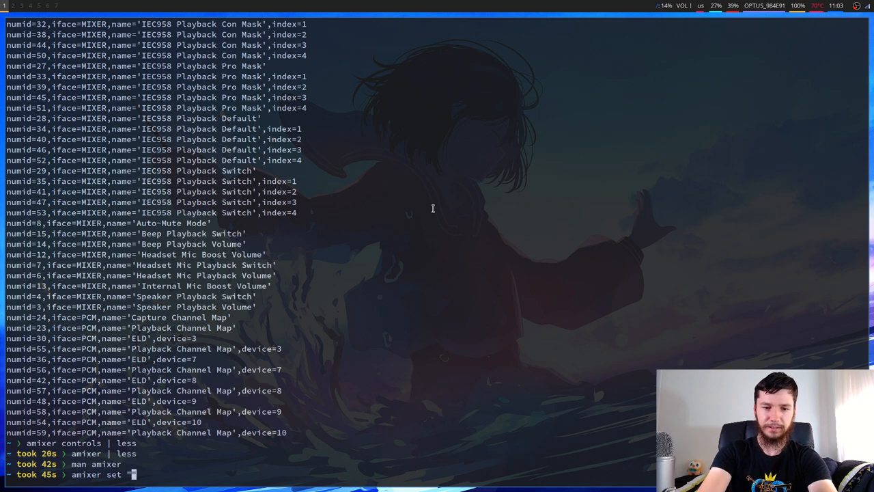
{"action": "type", "text": "Master\""}
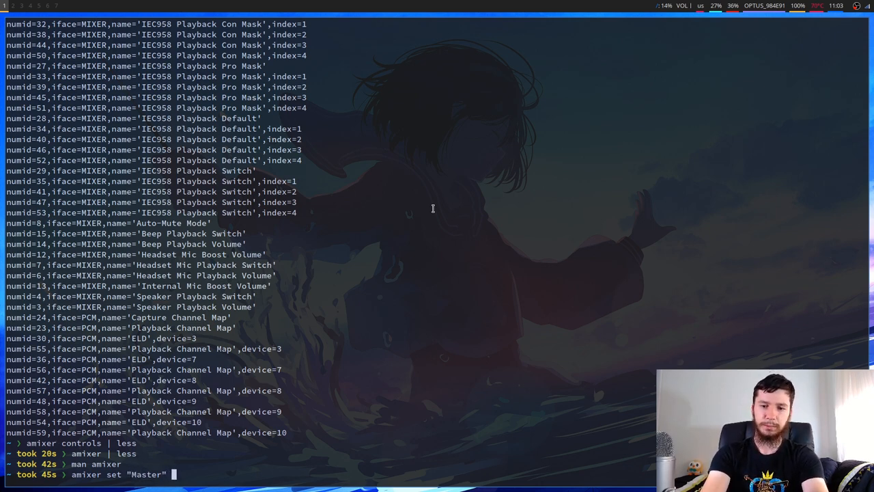
{"action": "type", "text": "\""}
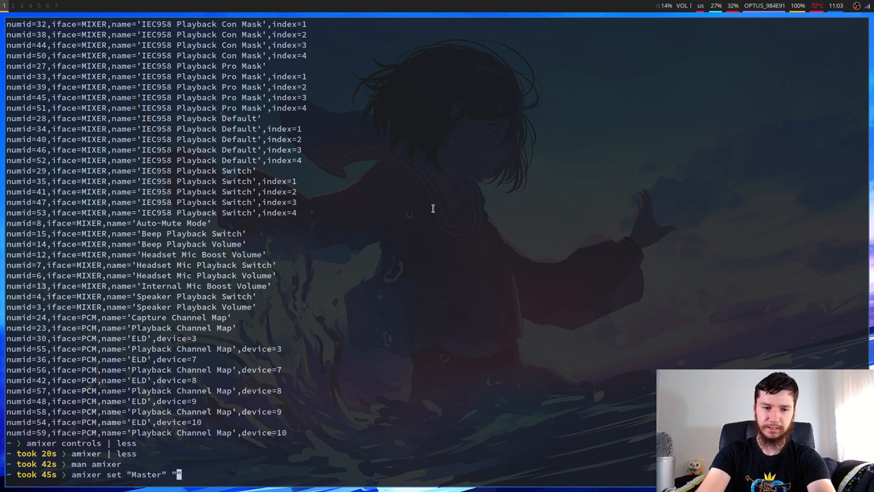
{"action": "type", "text": "mute\""}
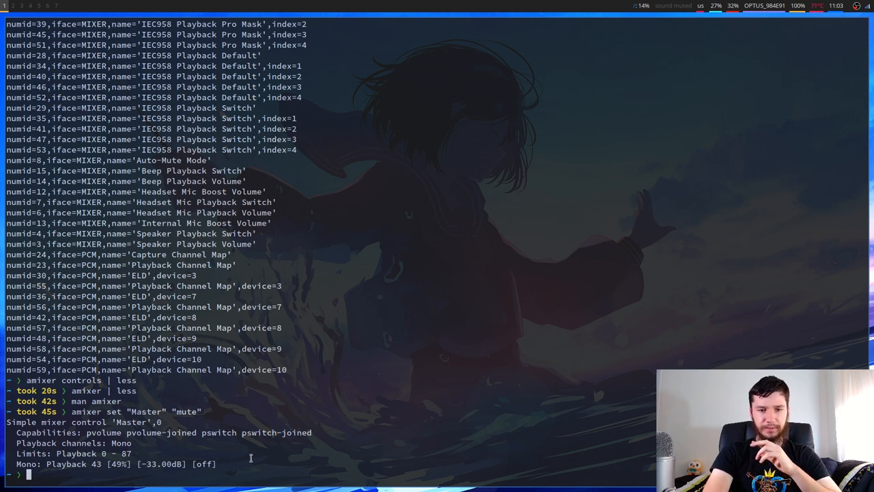
{"action": "type", "text": "amixer set \"Master\" \"mute\""}
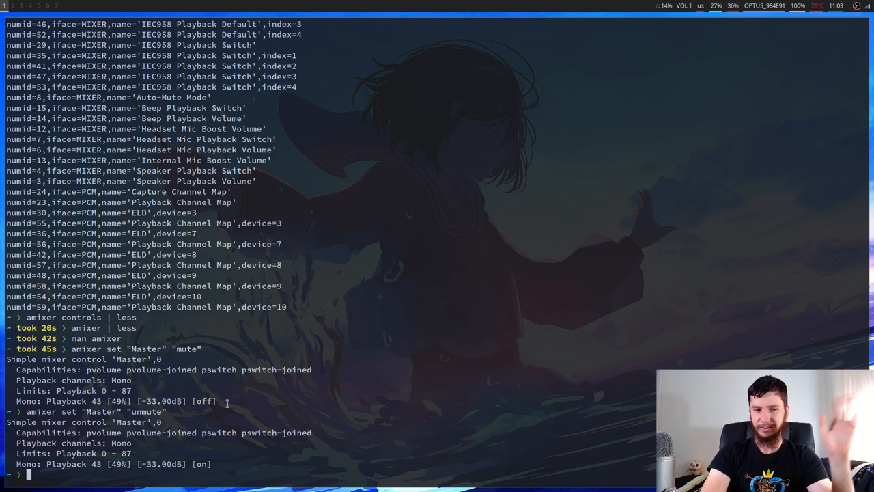
- Raise Master by +10dB to 66%, then attempt -10dB, which prints usage errors
{"action": "type", "text": "amixer set \"Master\" \"-10dB\""}
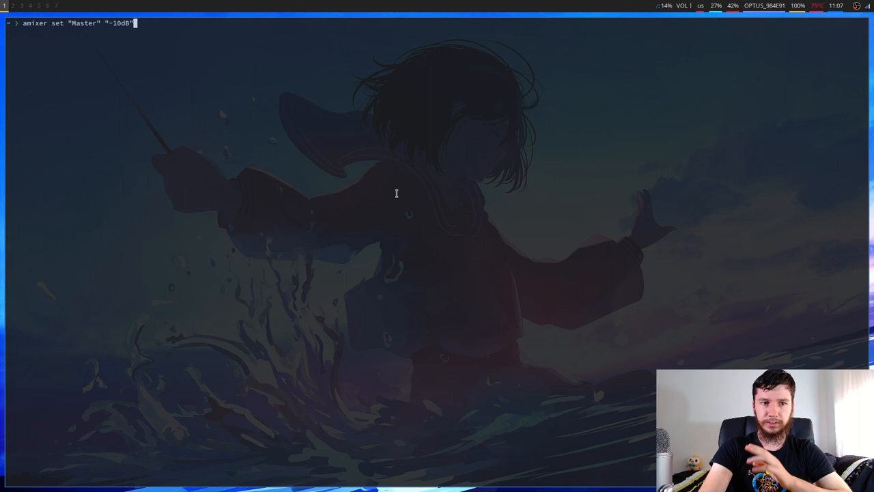
{"action": "type", "text": "+10dB"}
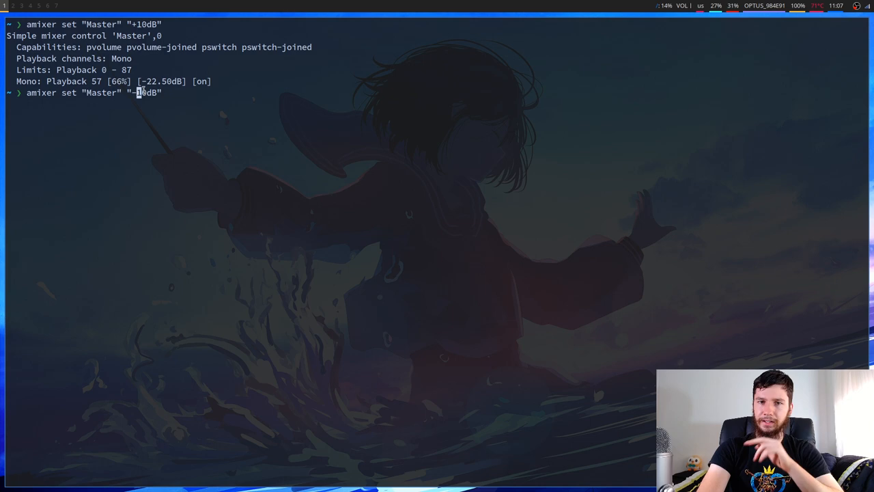
{"action": "mouse_move", "coordinate": [155, 71]}
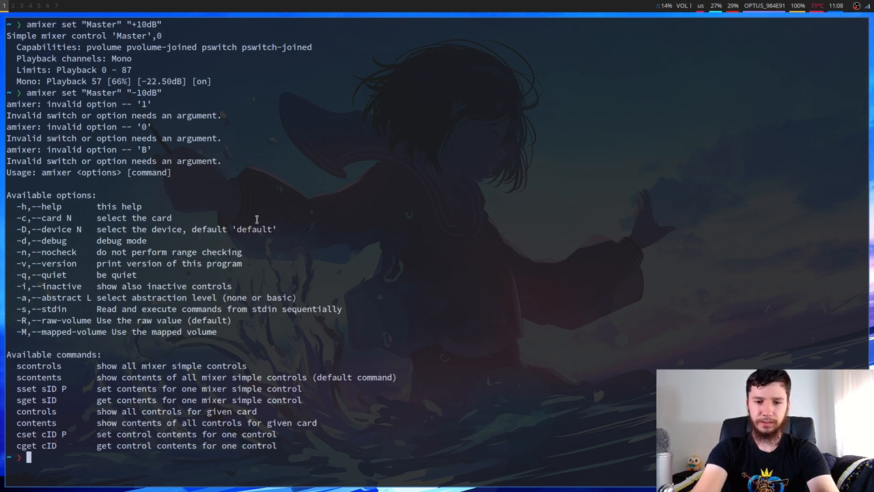
- Consult man amixer's set/sset section, then quit and clear the screen
{"action": "type", "text": "man amixer"}
{"action": "type", "text": "-"}
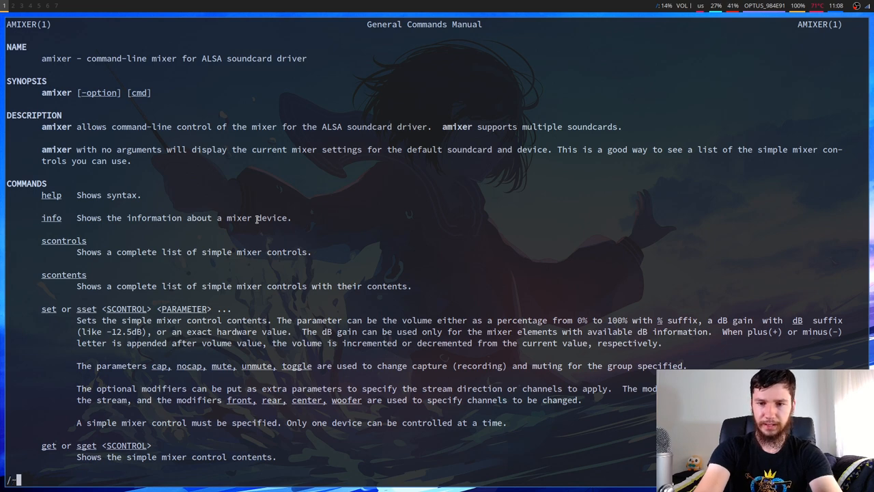
{"action": "scroll", "scroll_direction": "down", "scroll_amount": 3}
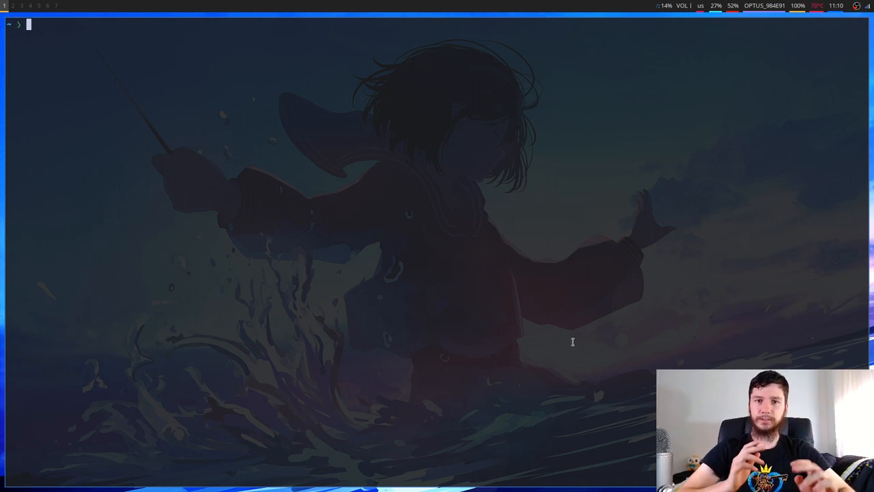
- In alsamixer, settle Master at 60 and Headphone at 52 after trying higher levels
{"action": "type", "text": "alsami"}
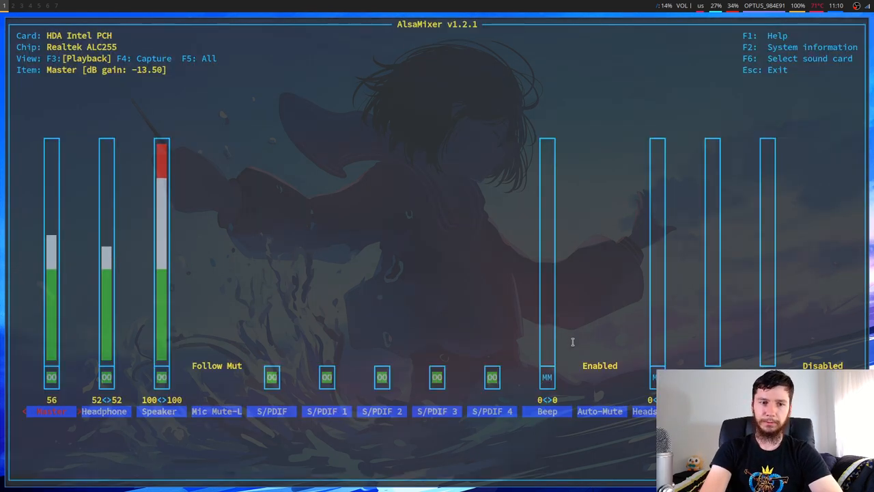
{"action": "key", "text": "up"}
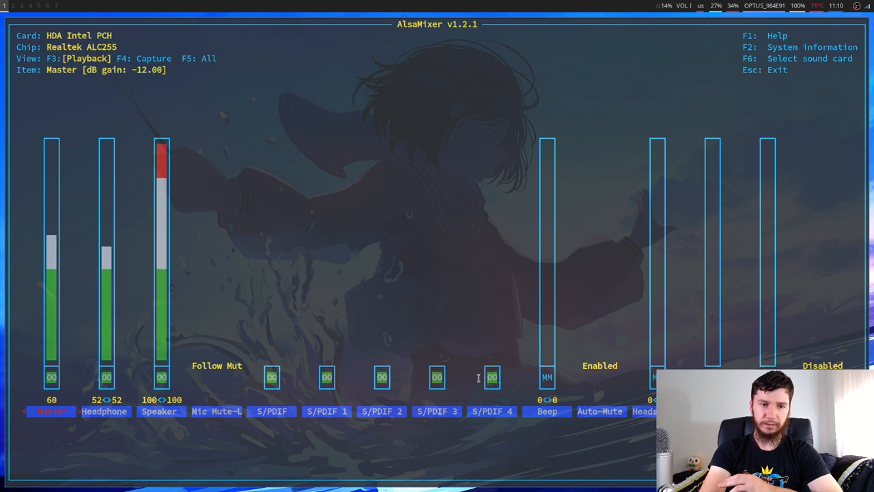
{"action": "key", "text": "up"}
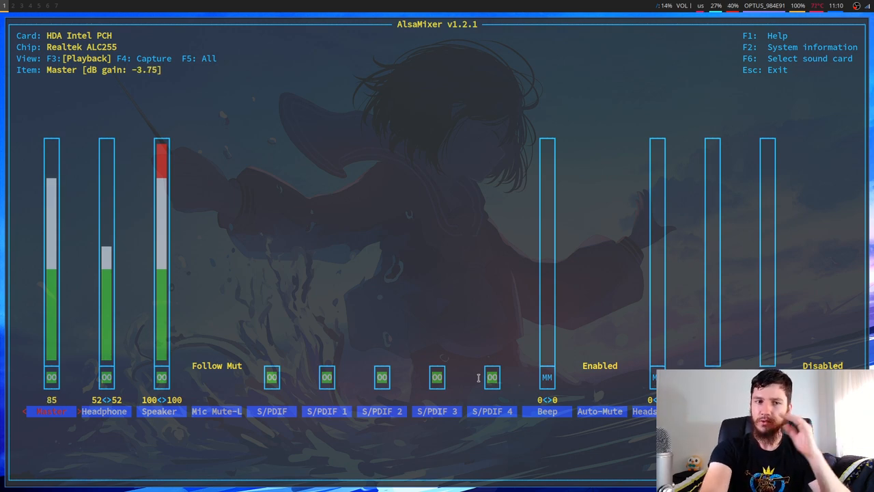
{"action": "key", "text": "Down"}
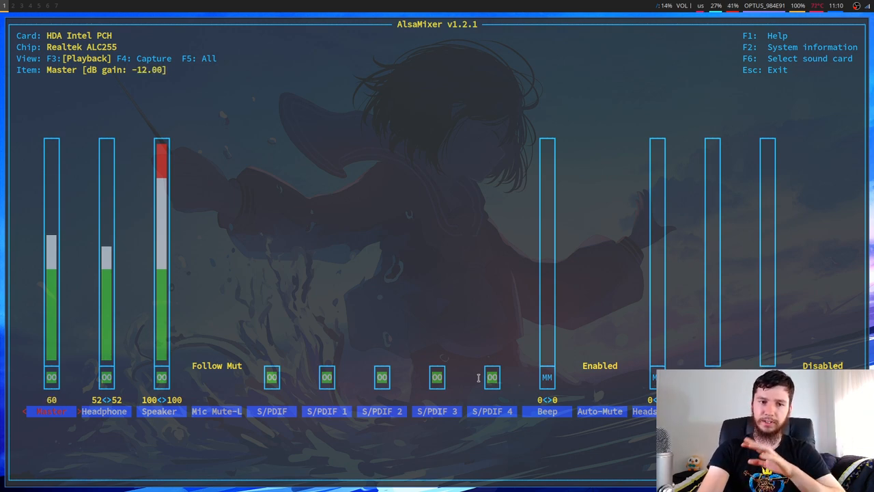
{"action": "key", "text": "right"}
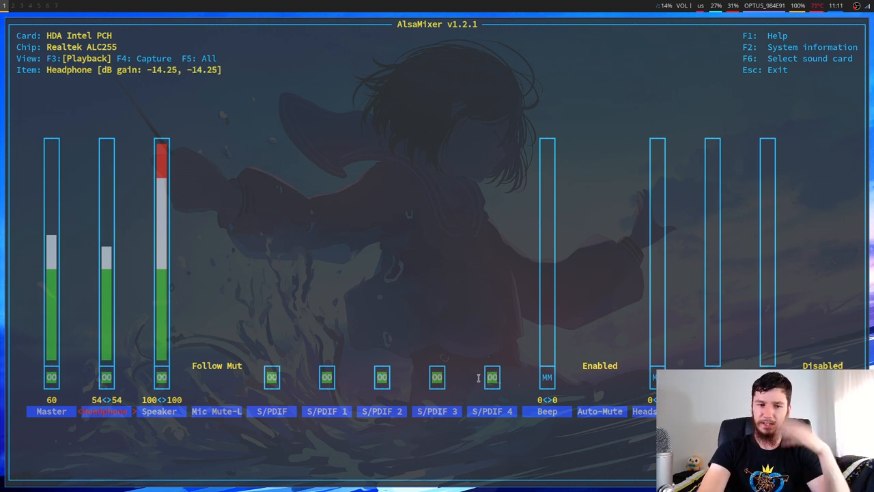
{"action": "key", "text": "Down"}
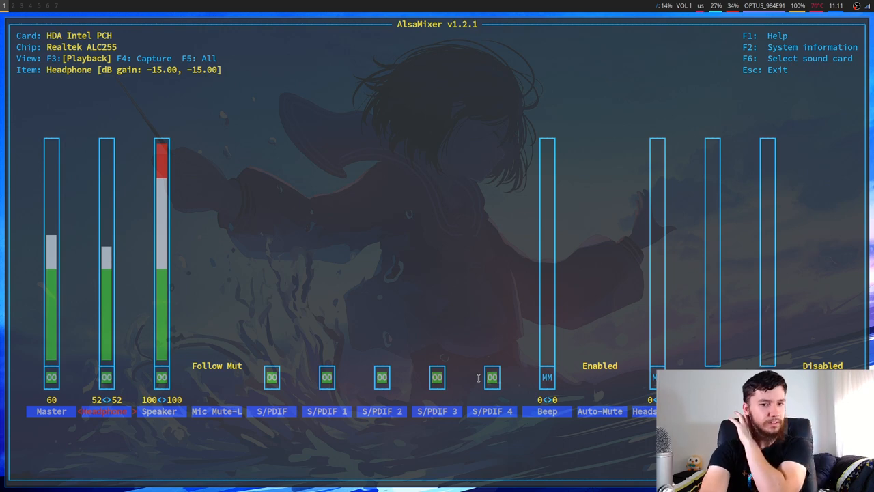
{"action": "mouse_move", "coordinate": [142, 388]}
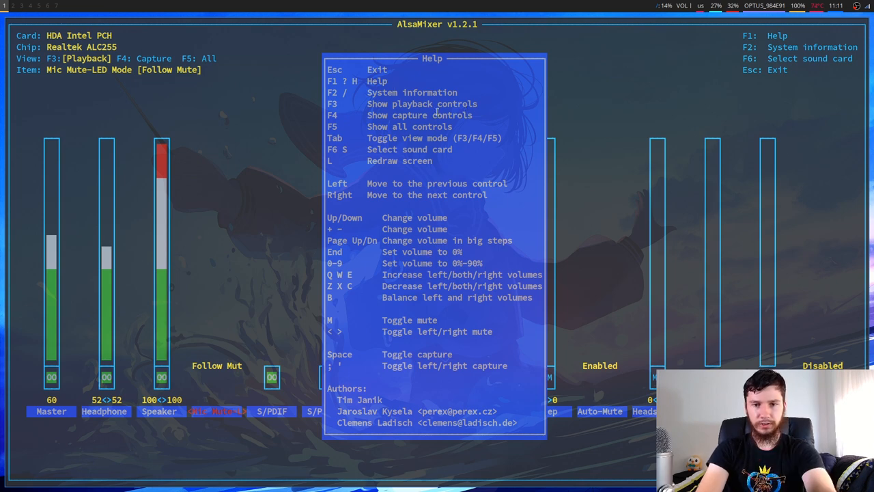
- View the sound card list and key bindings again, then exit alsamixer to the shell
{"action": "key", "text": "Escape"}
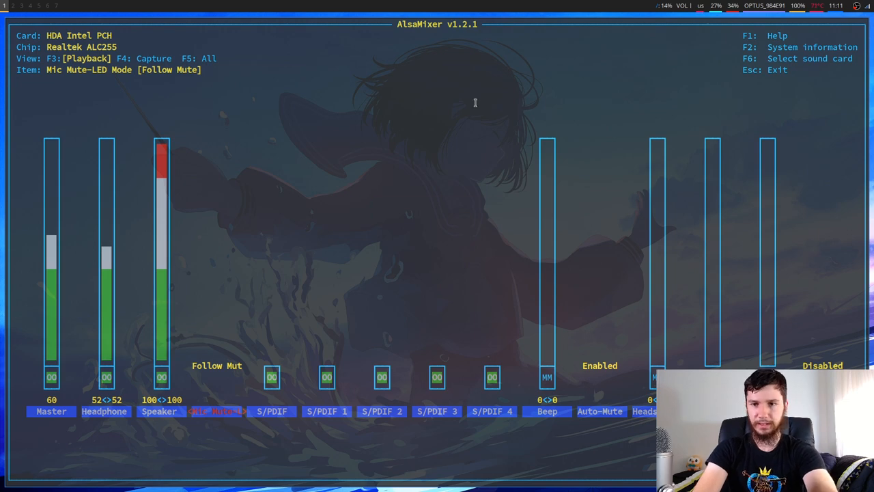
{"action": "key", "text": "F6"}
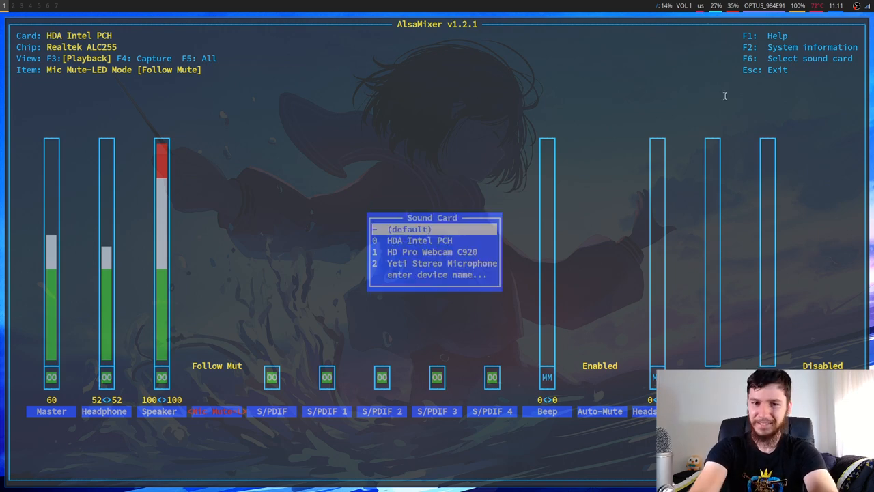
{"action": "key", "text": "F1"}
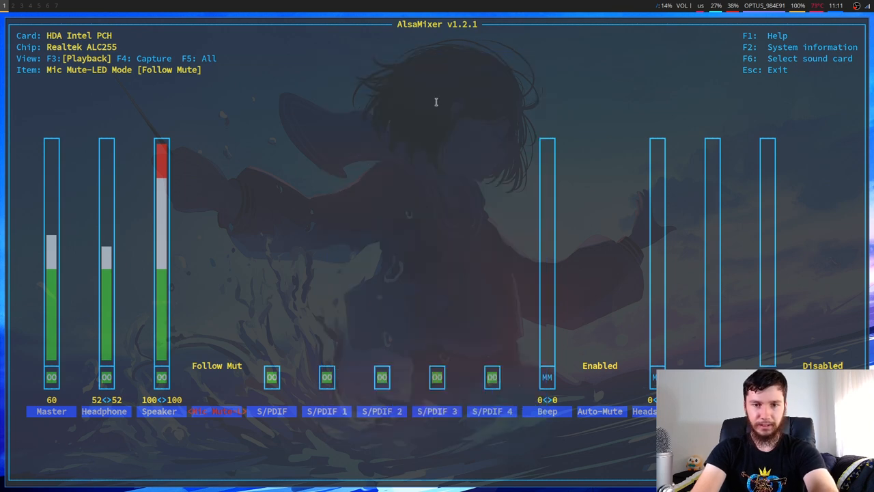
{"action": "mouse_move", "coordinate": [471, 83]}
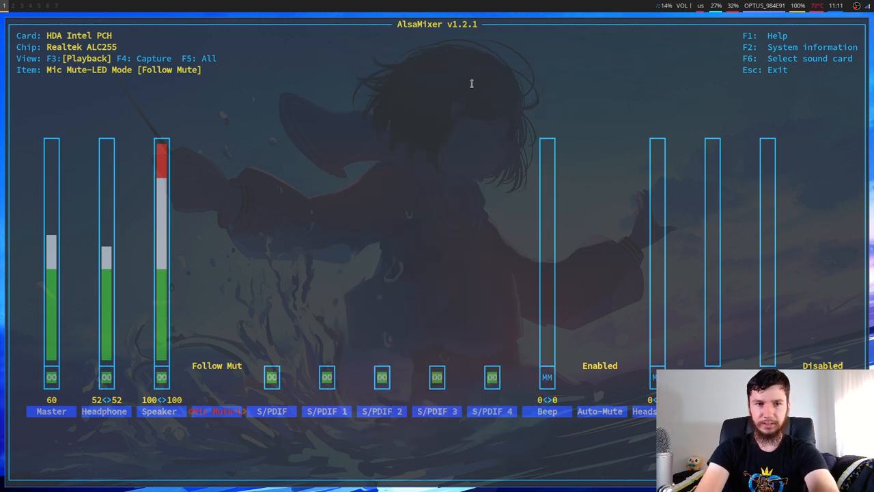
{"action": "key", "text": "f1"}
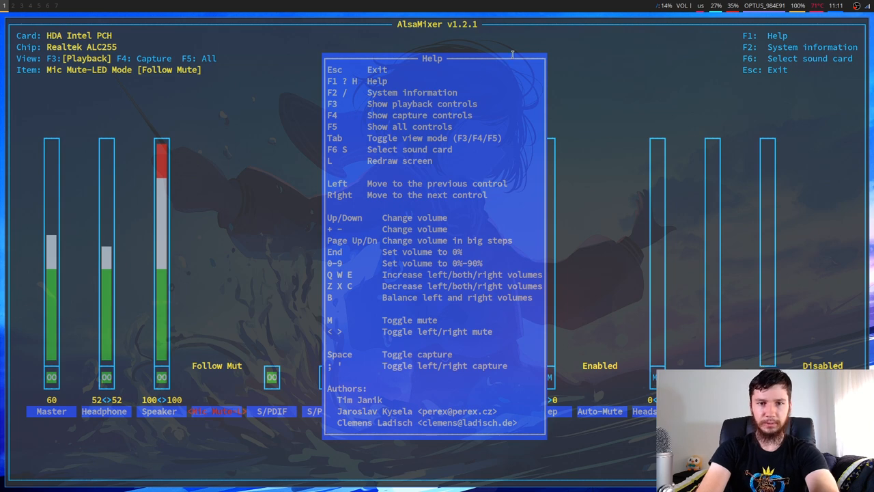
{"action": "mouse_move", "coordinate": [571, 30]}
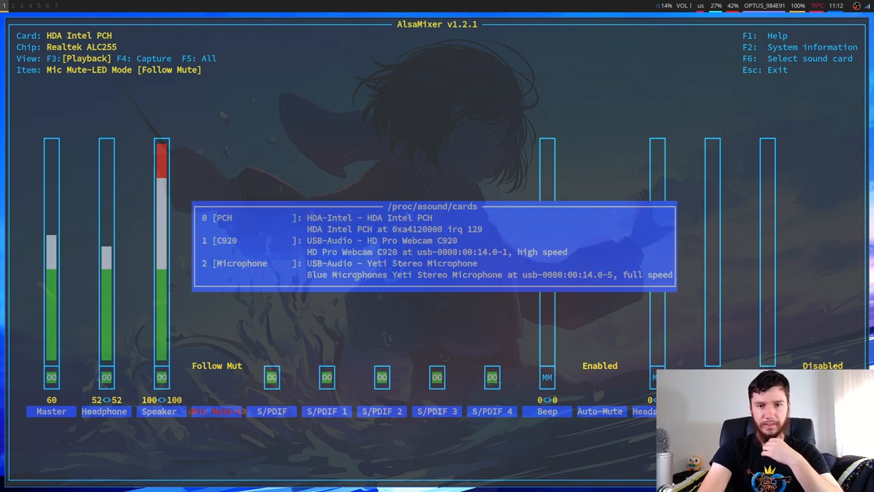
{"action": "mouse_move", "coordinate": [381, 191]}
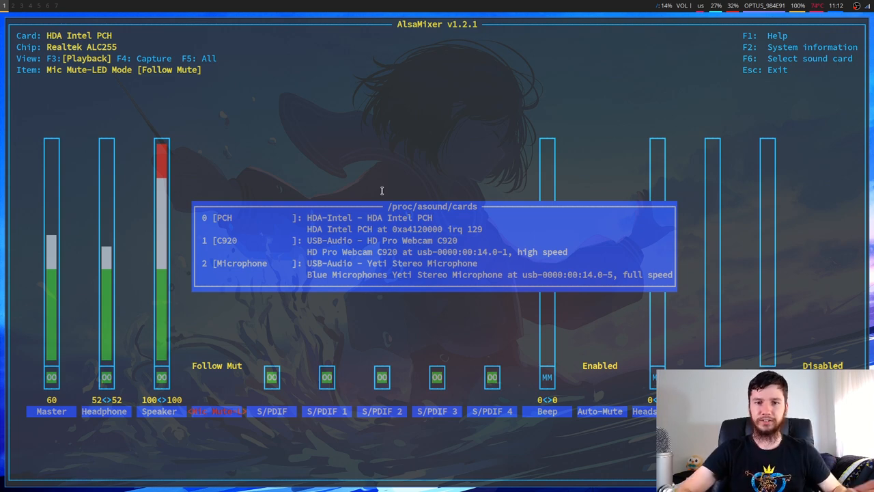
{"action": "mouse_move", "coordinate": [448, 173]}
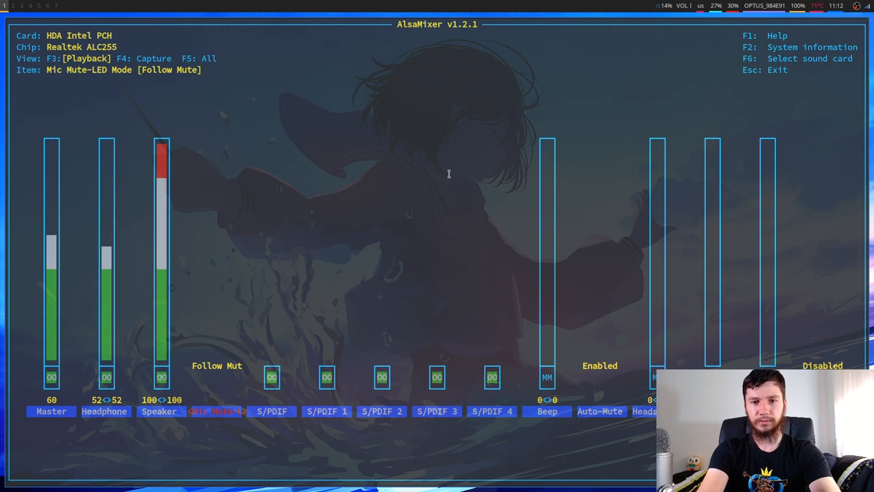
{"action": "key", "text": "Escape"}
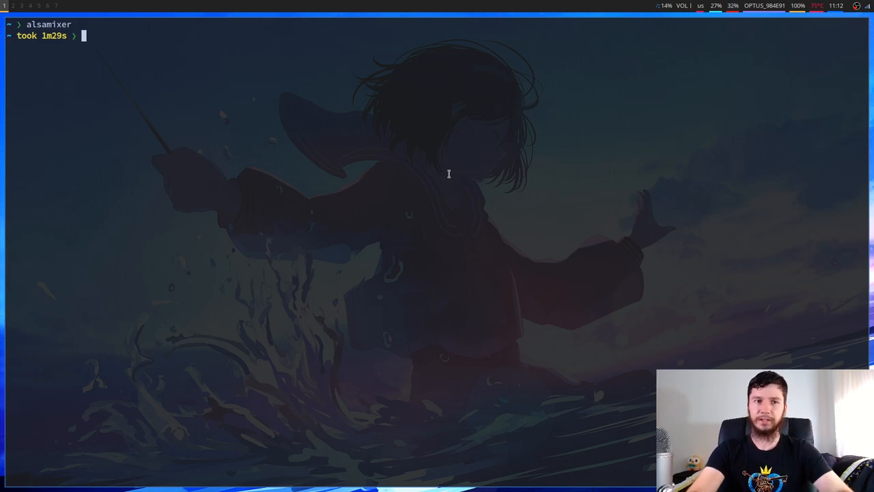
- Open scripts/volctrl in vim with the v alias
{"action": "type", "text": "v scri"}
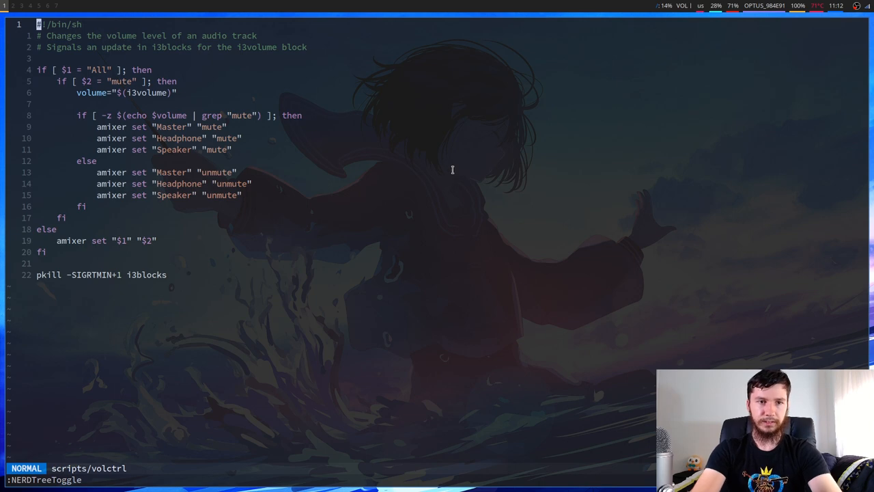
{"action": "mouse_move", "coordinate": [287, 66]}
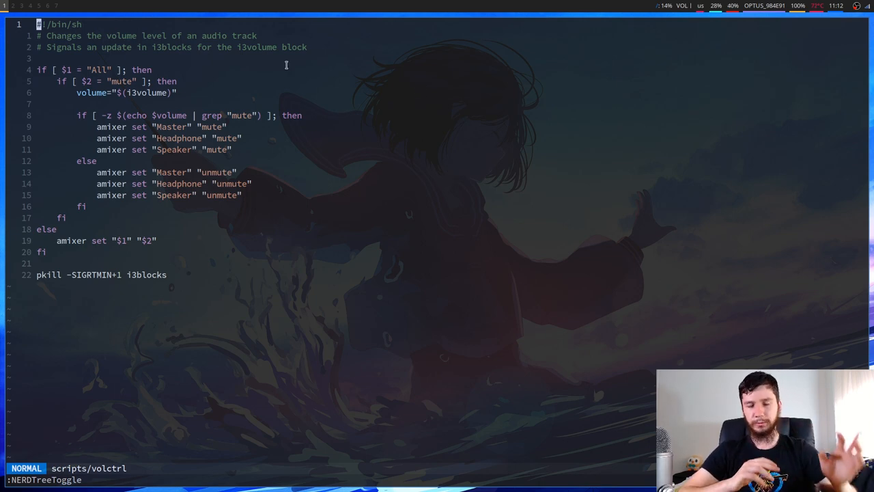